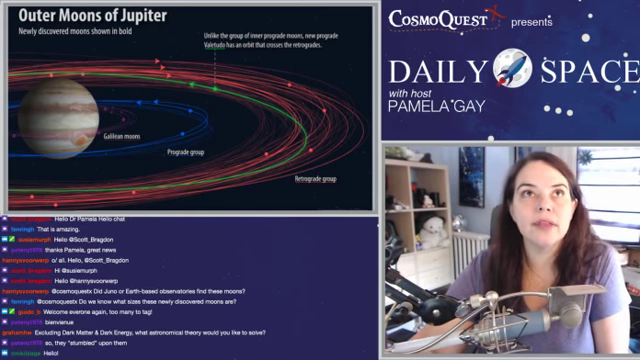
pyautogui.scroll(-3)
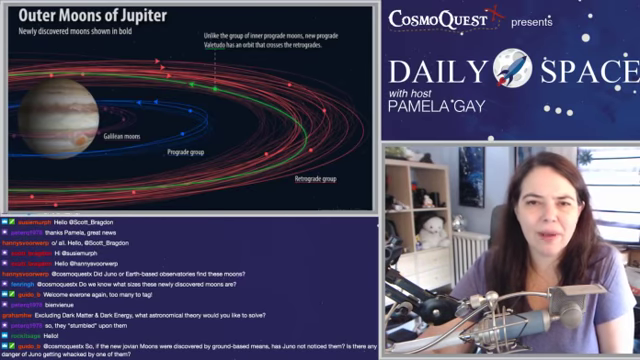